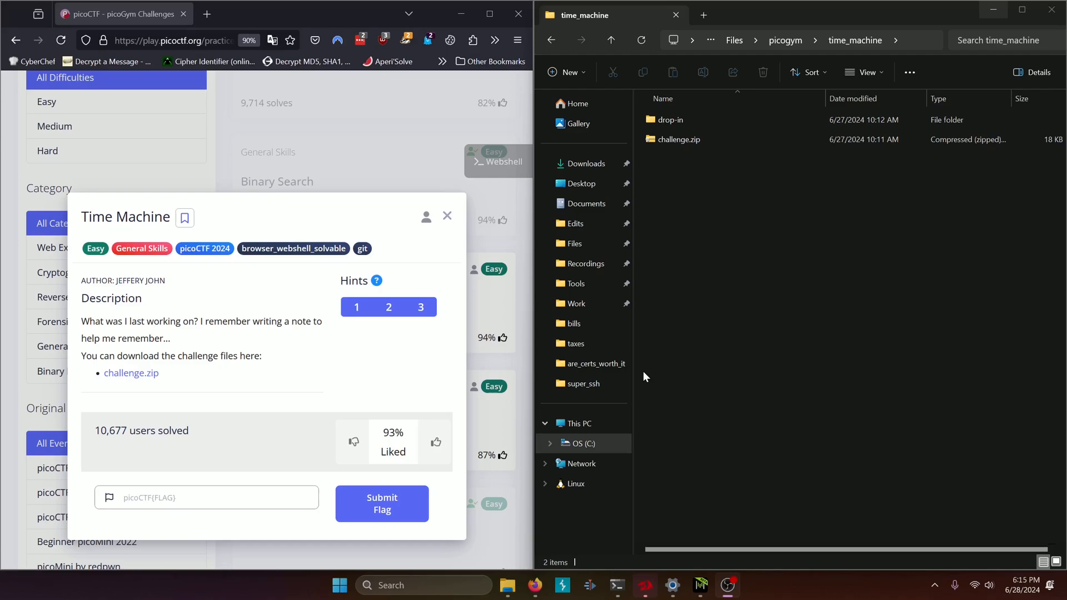
{"action": "mouse_move", "coordinate": [284, 335]}
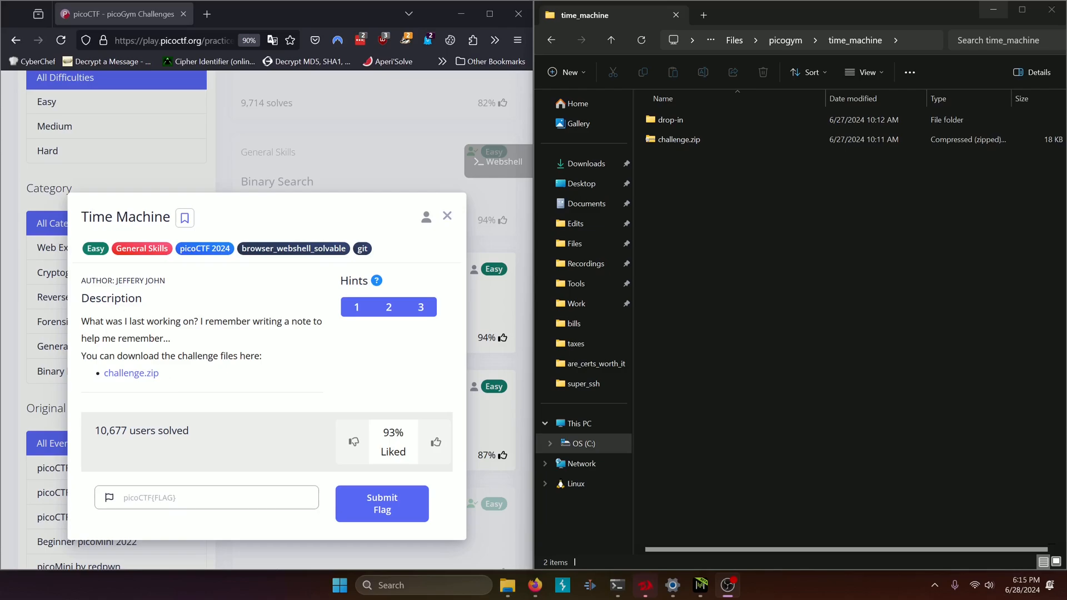
{"action": "mouse_move", "coordinate": [93, 334]}
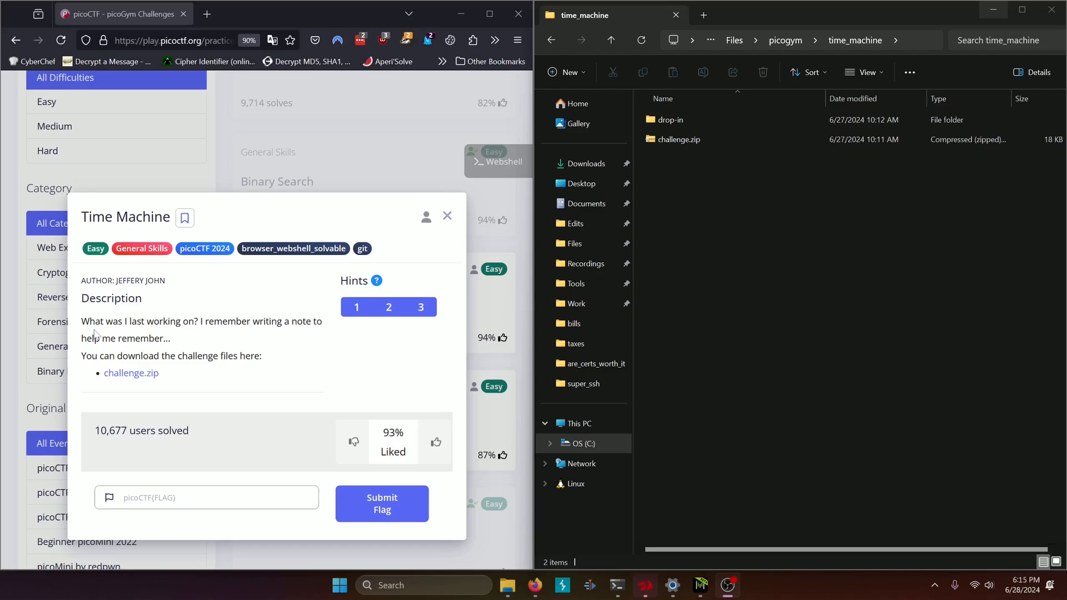
{"action": "mouse_move", "coordinate": [258, 338]}
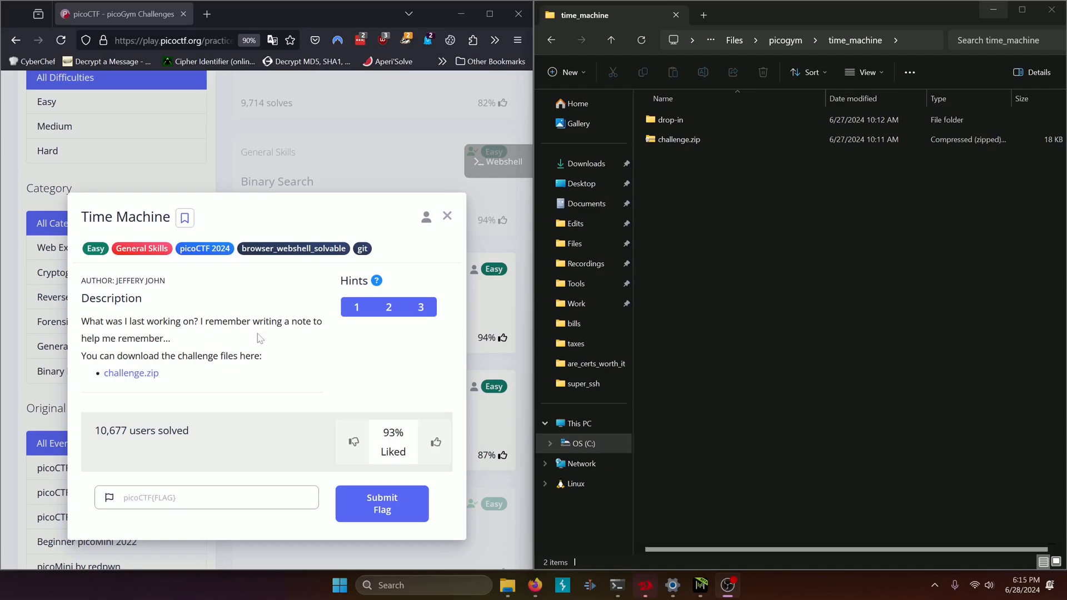
{"action": "mouse_move", "coordinate": [259, 337]}
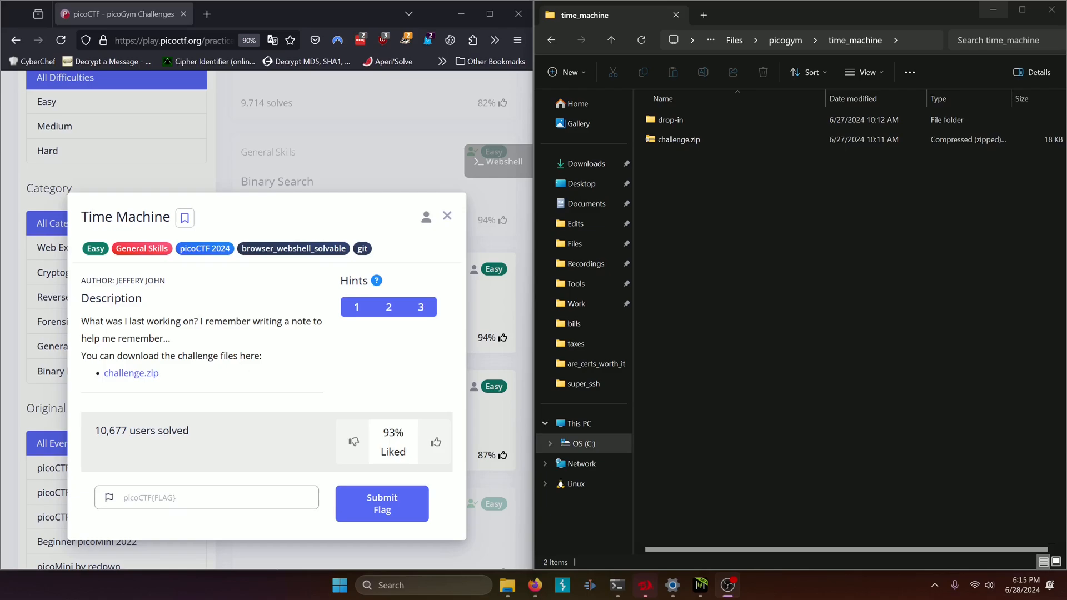
Step: Enter the drop-in folder inside time_machine, revealing .git and message.txt
{"action": "left_click", "coordinate": [679, 140]}
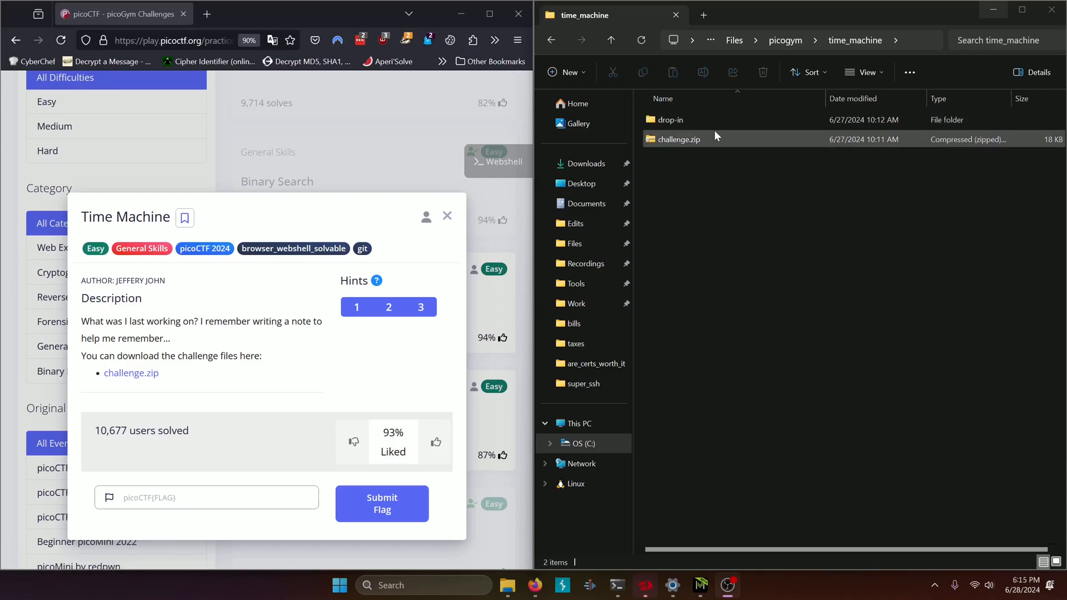
{"action": "double_click", "coordinate": [671, 119]}
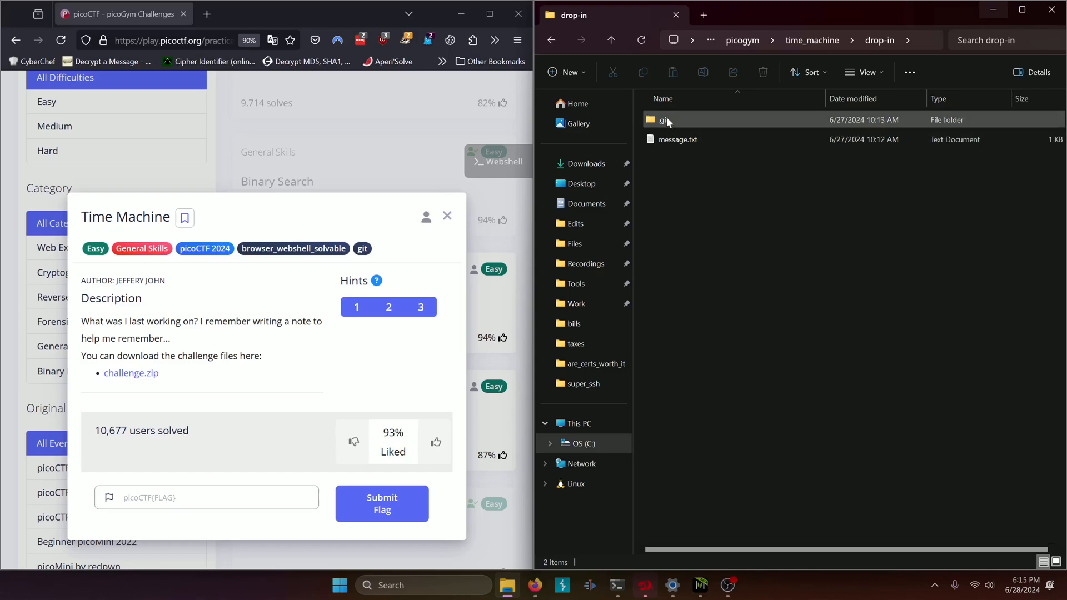
{"action": "mouse_move", "coordinate": [668, 121]}
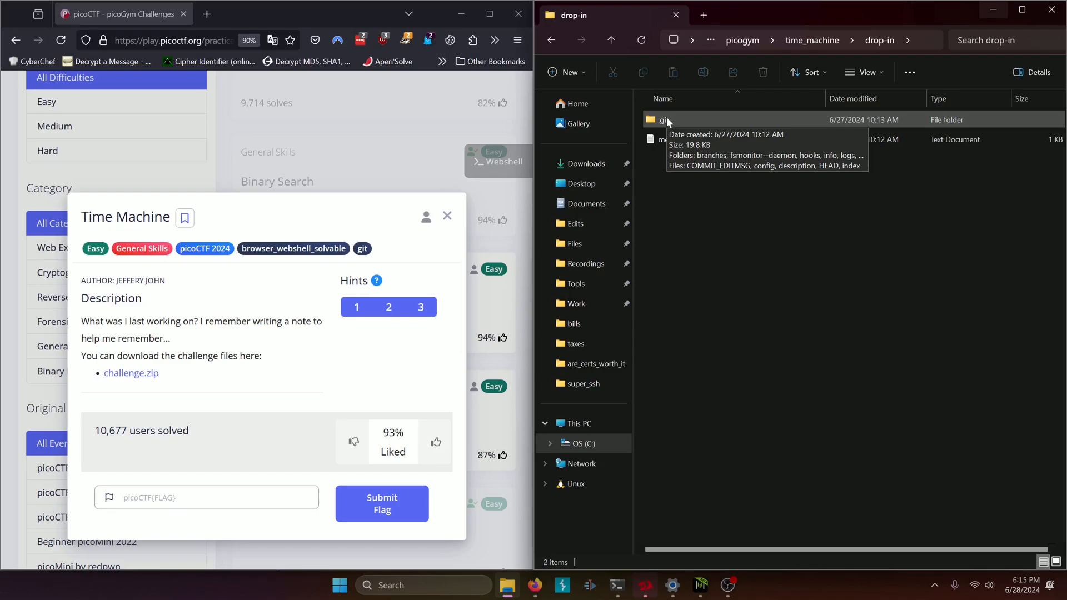
{"action": "mouse_move", "coordinate": [711, 213]}
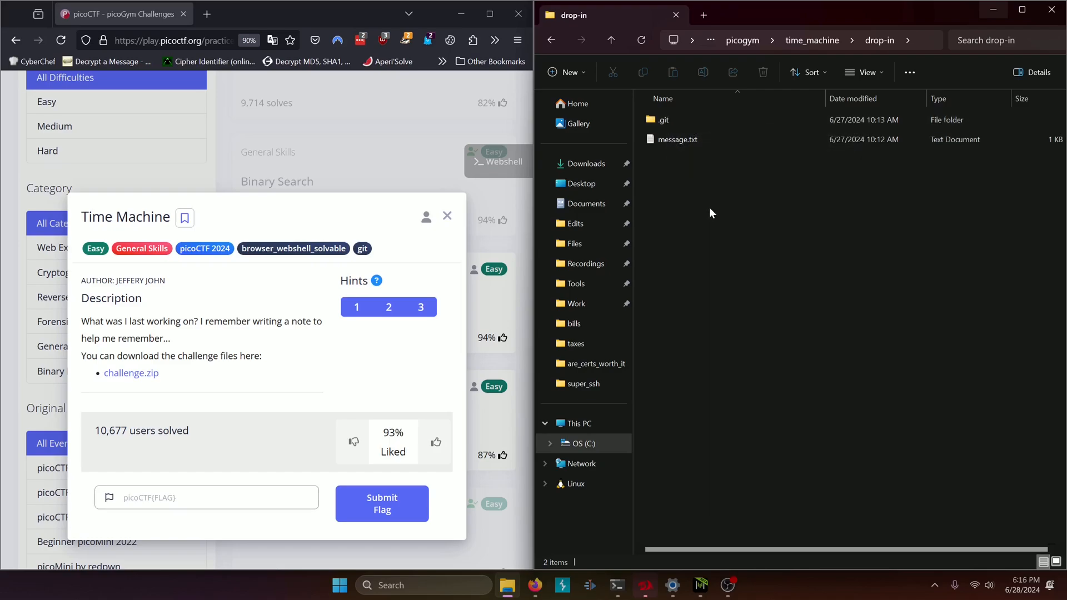
{"action": "mouse_move", "coordinate": [696, 177]}
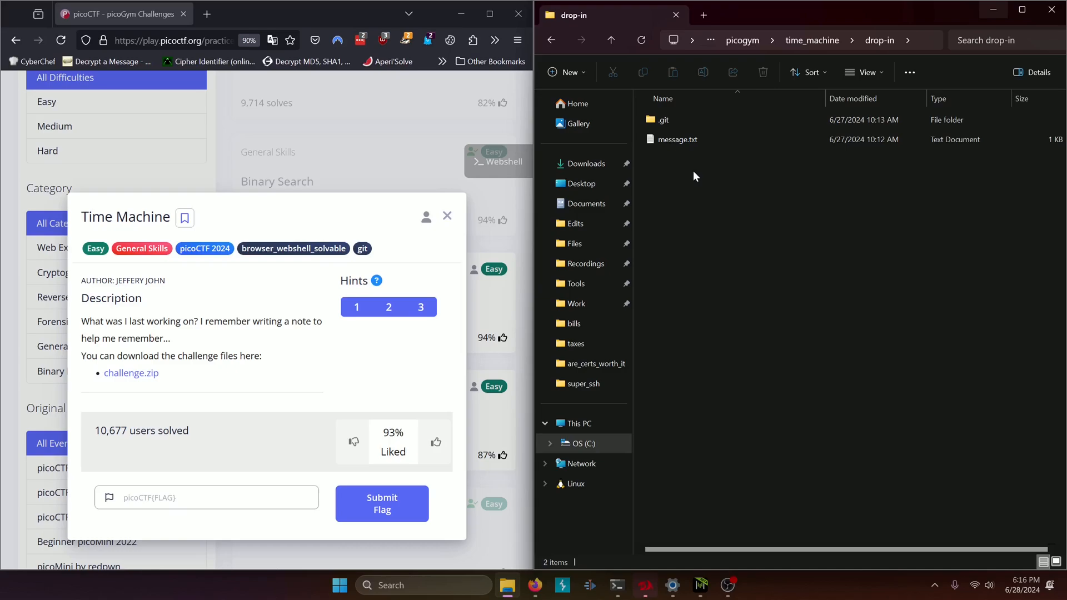
{"action": "mouse_move", "coordinate": [699, 174]}
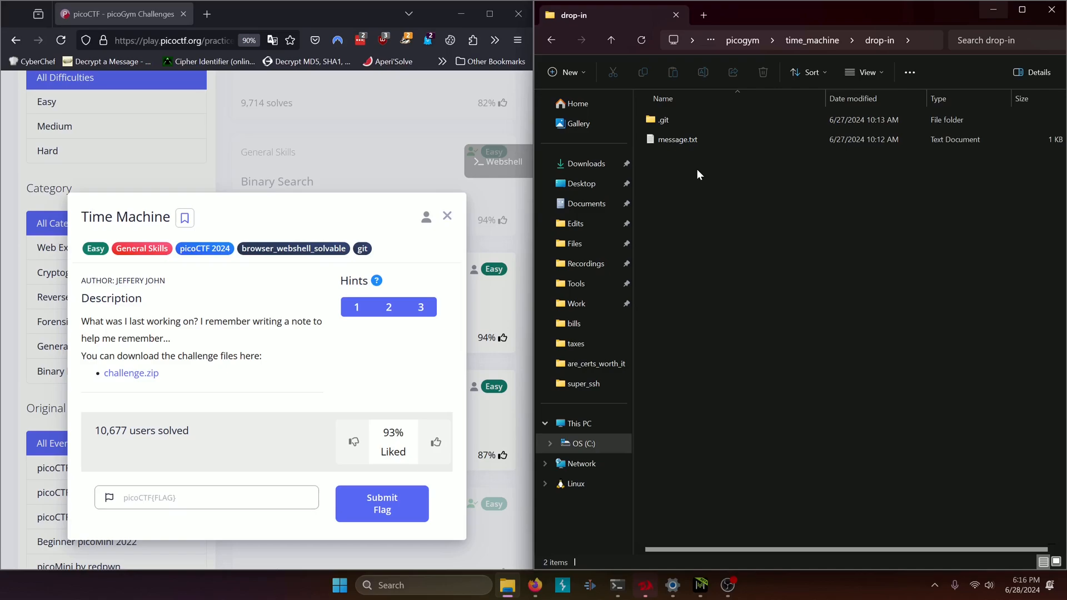
Step: Browse into the .git folder, listing hooks, objects, refs, config, HEAD and the rest
{"action": "double_click", "coordinate": [664, 119]}
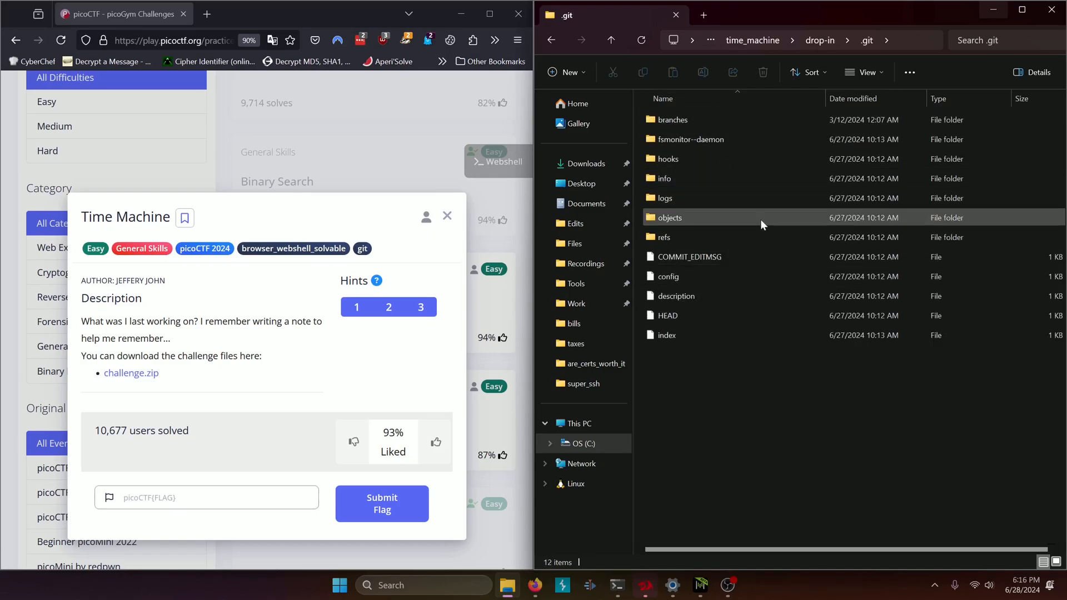
{"action": "left_click", "coordinate": [721, 150]}
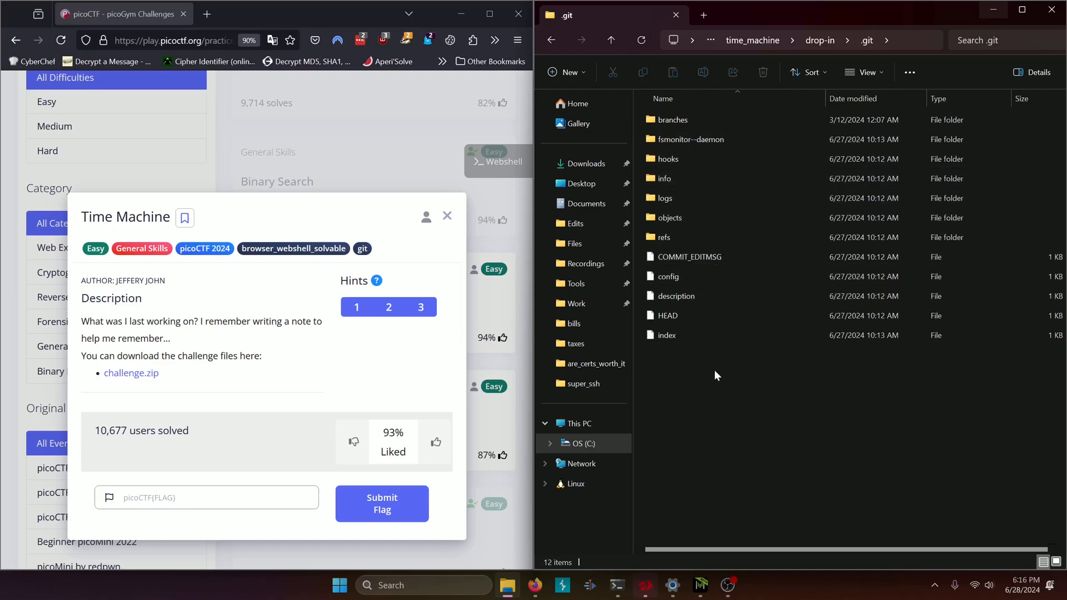
{"action": "left_click", "coordinate": [690, 139]}
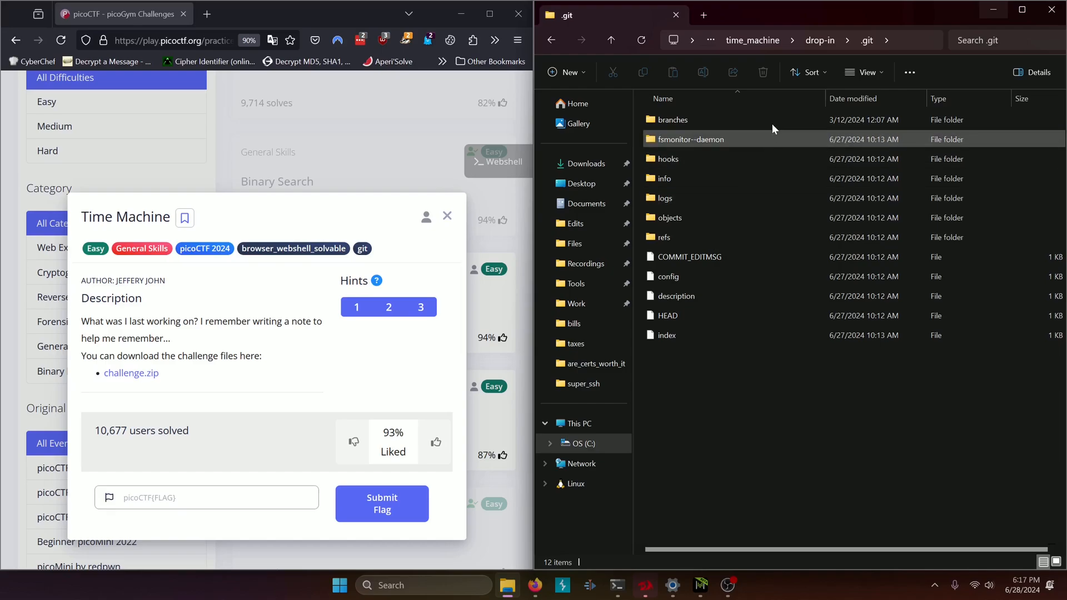
{"action": "left_click", "coordinate": [773, 394]}
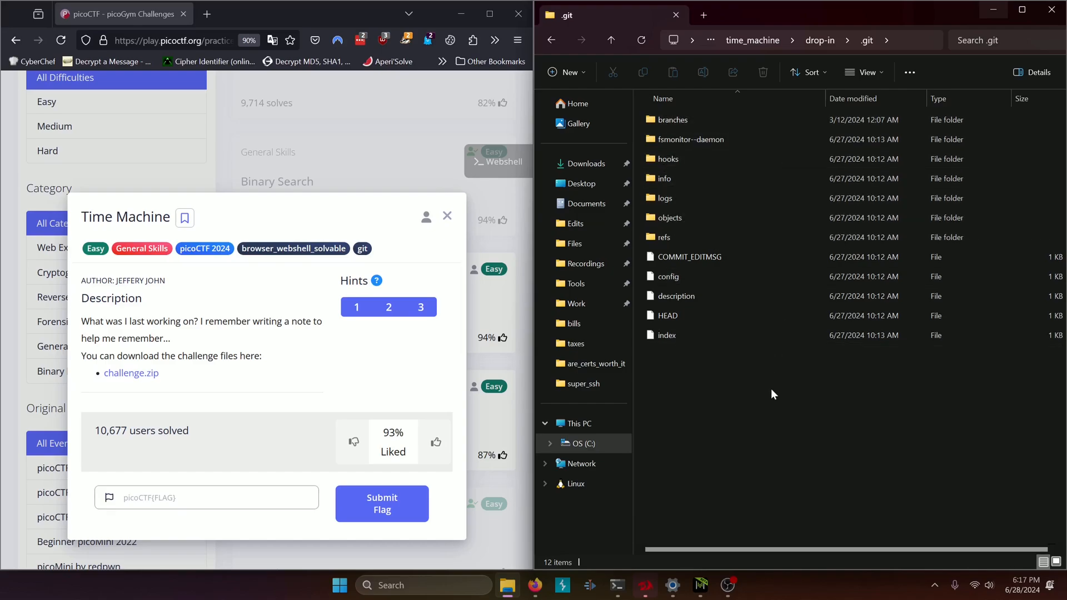
{"action": "mouse_move", "coordinate": [757, 440]}
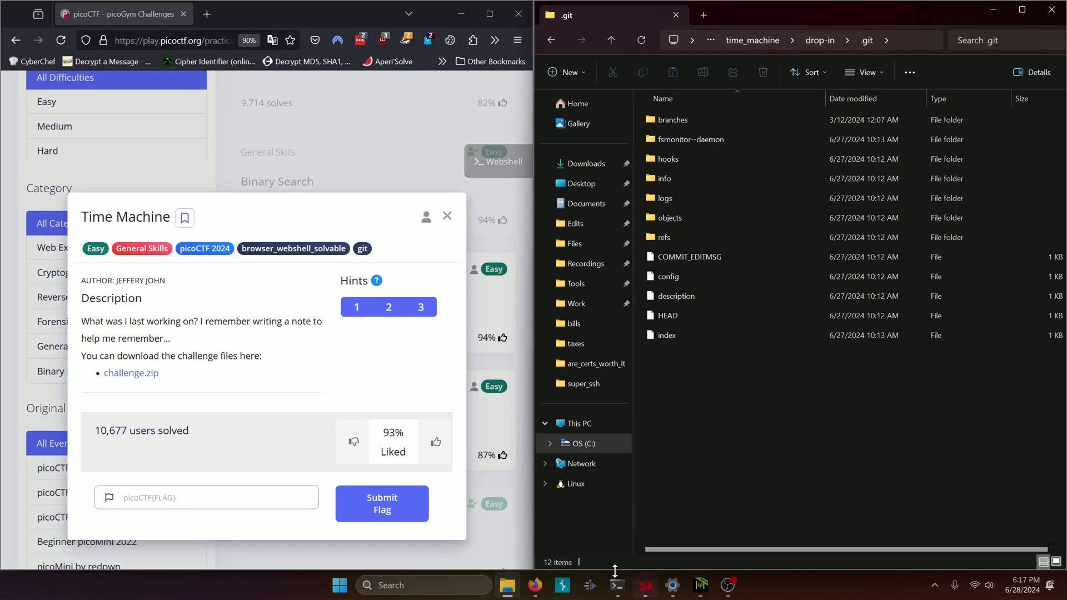
Step: In PowerShell, list time_machine, cd into drop-in and list .git and message.txt
{"action": "left_click", "coordinate": [616, 586]}
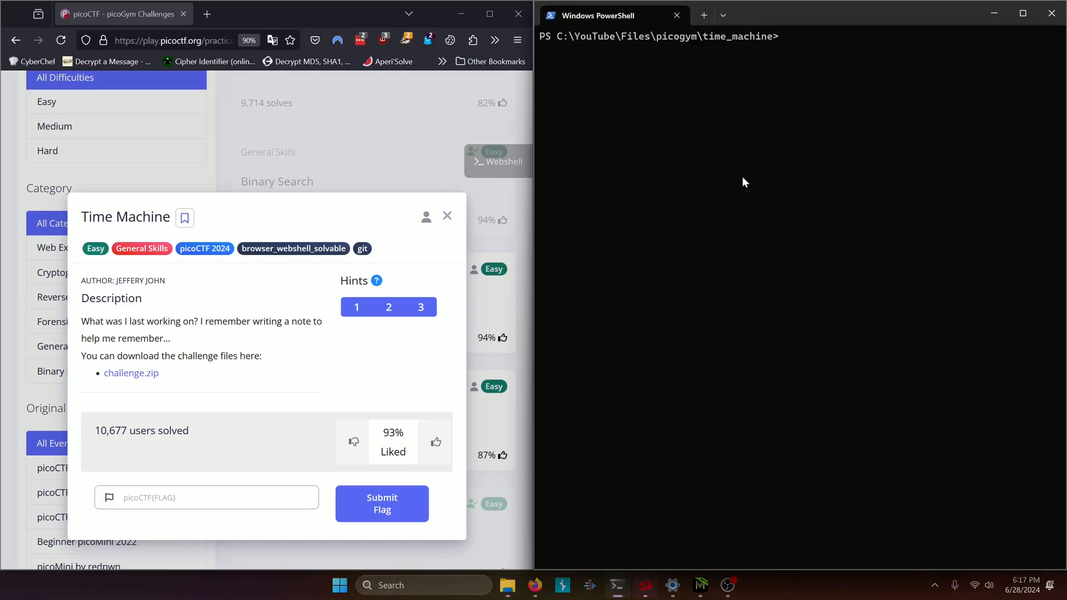
{"action": "type", "text": "ls"}
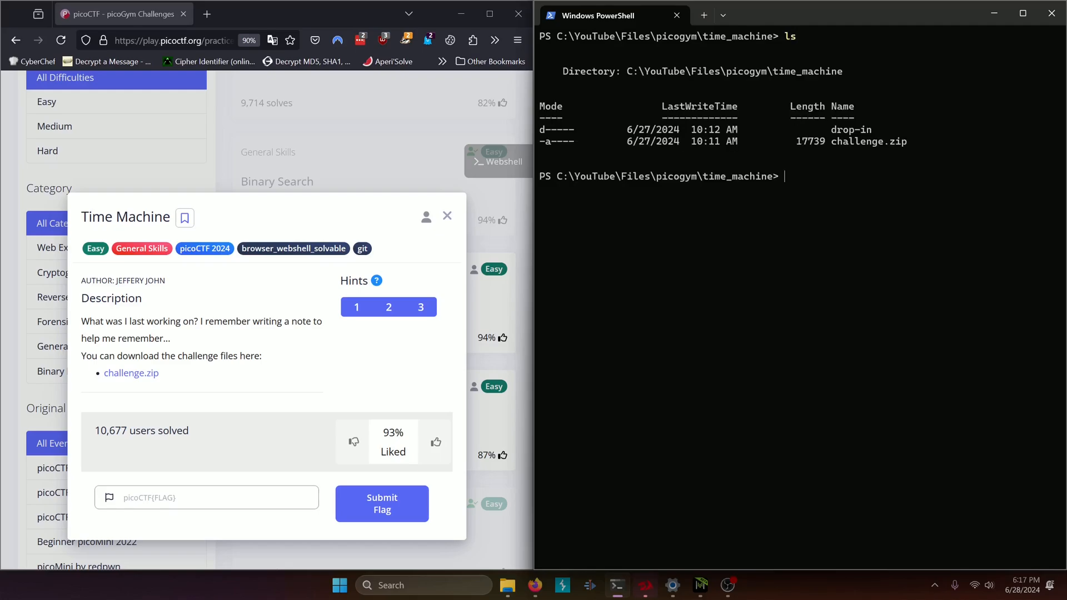
{"action": "type", "text": "cd d"}
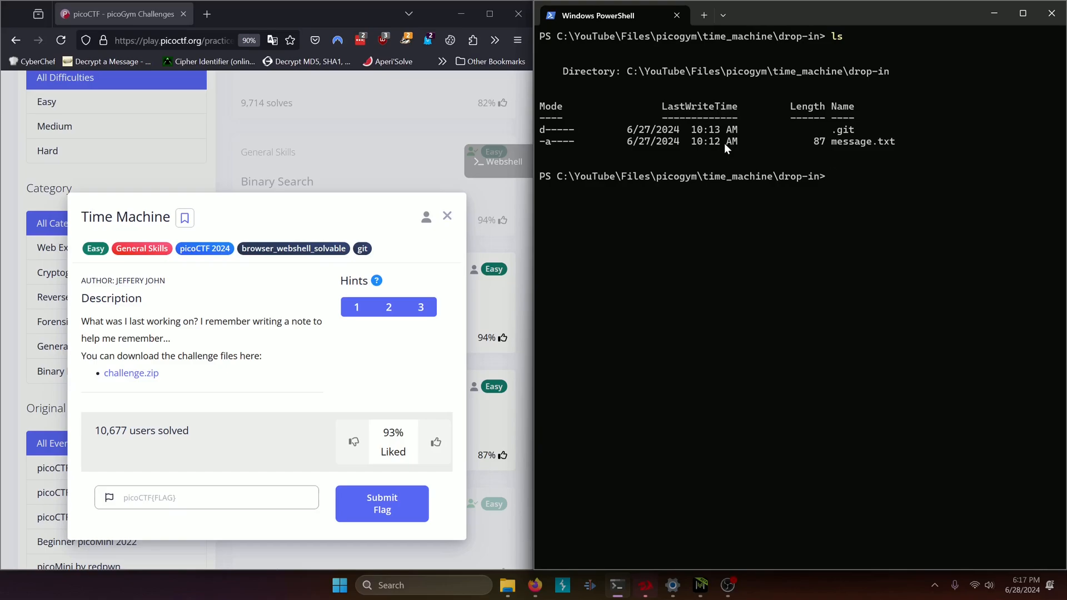
Step: Run git log and git show, exposing the picoCTF flag in the commit message
{"action": "type", "text": "git l"}
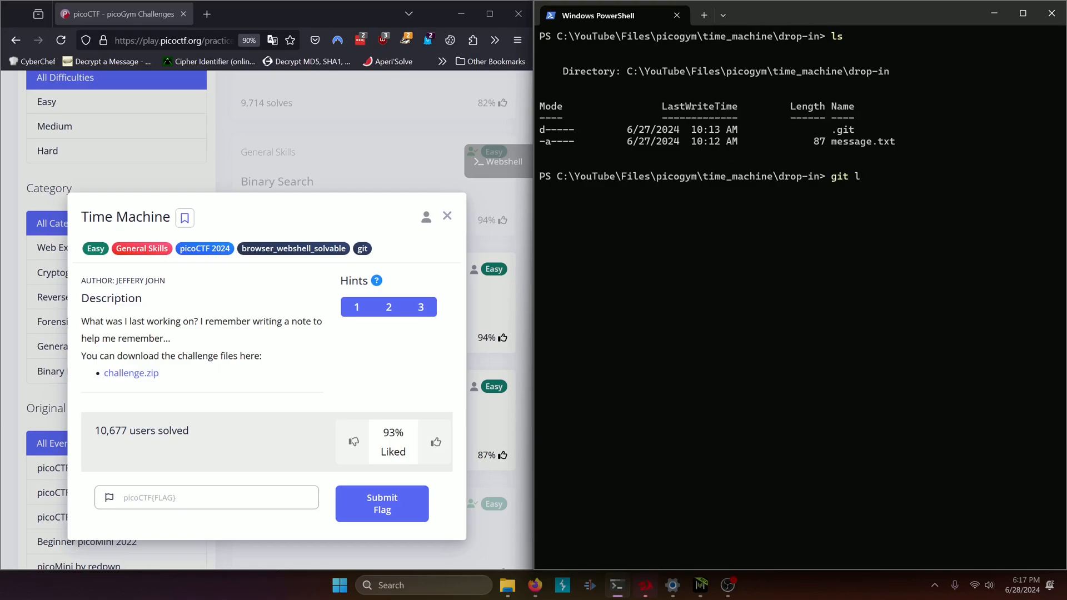
{"action": "key", "text": "Enter"}
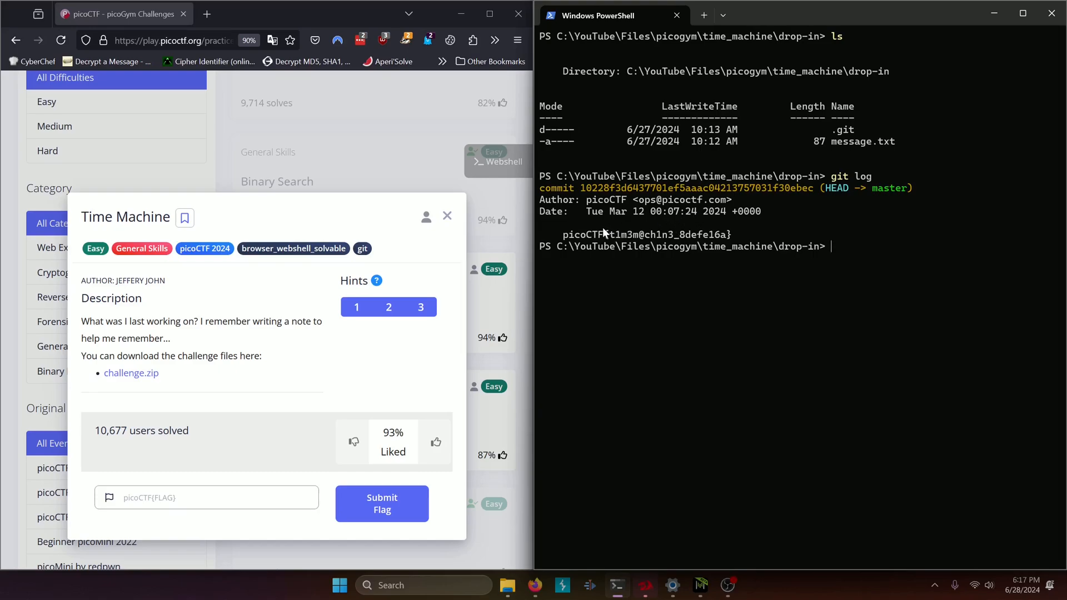
{"action": "mouse_move", "coordinate": [775, 232]}
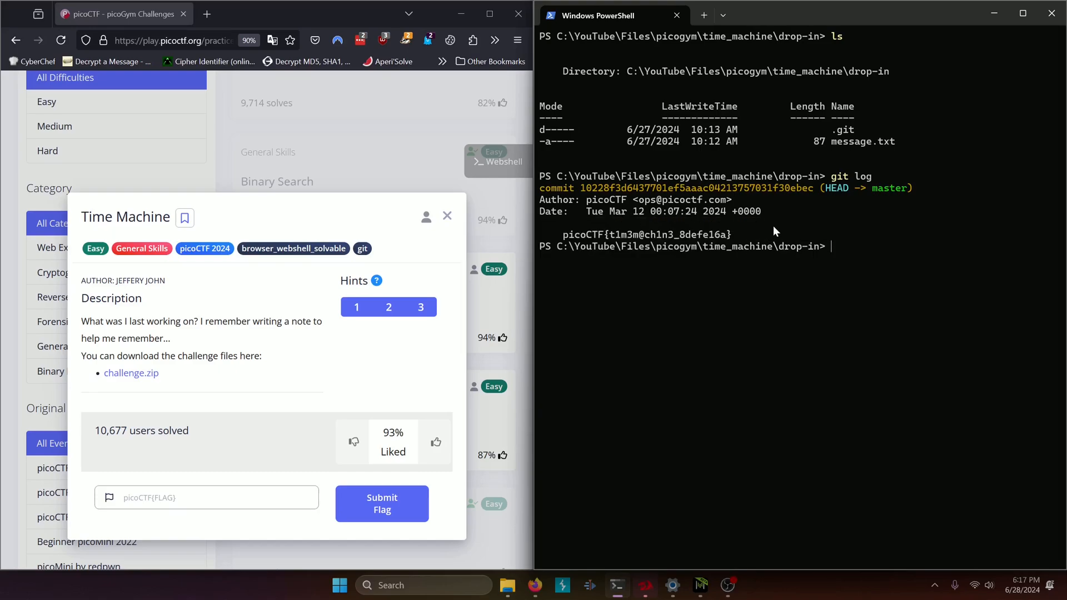
{"action": "type", "text": "git show"}
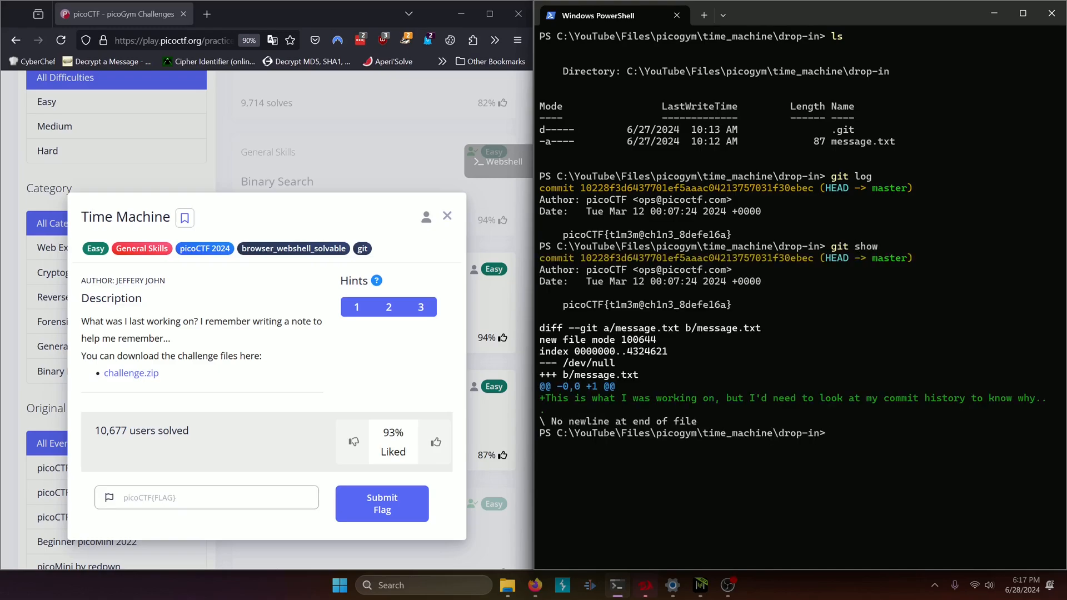
{"action": "mouse_move", "coordinate": [602, 311]}
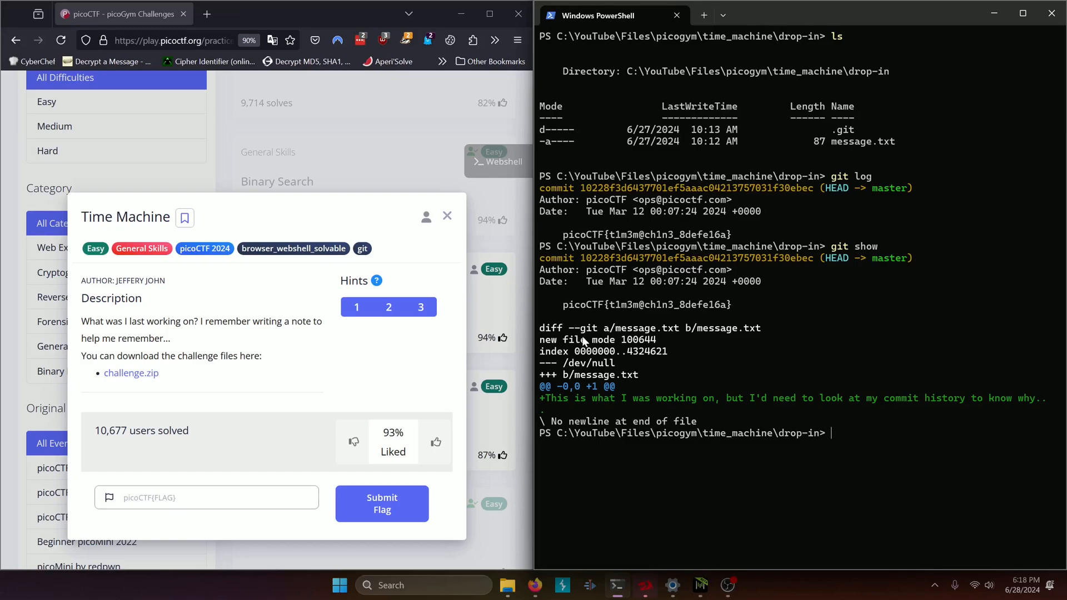
{"action": "mouse_move", "coordinate": [715, 332]}
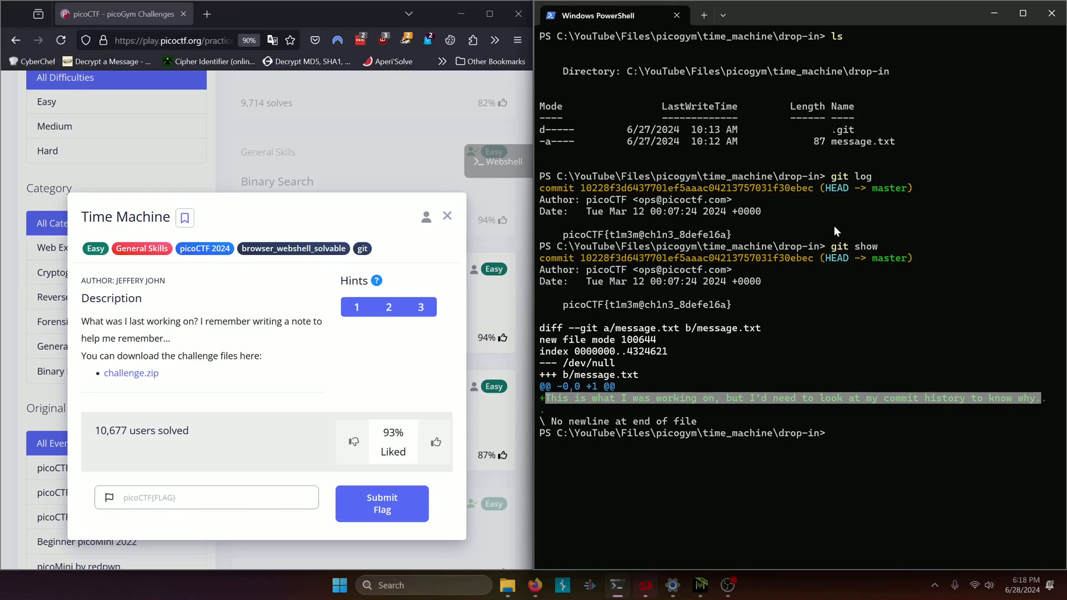
Step: Run cat message.txt, printing the note about checking the commit history
{"action": "type", "text": "cat message"}
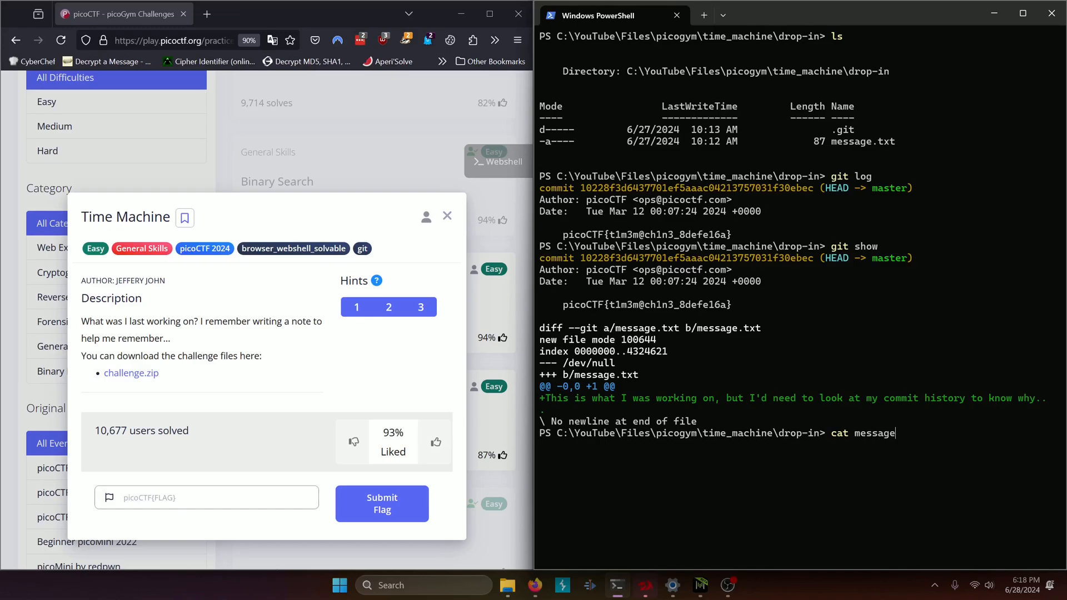
{"action": "key", "text": "Enter"}
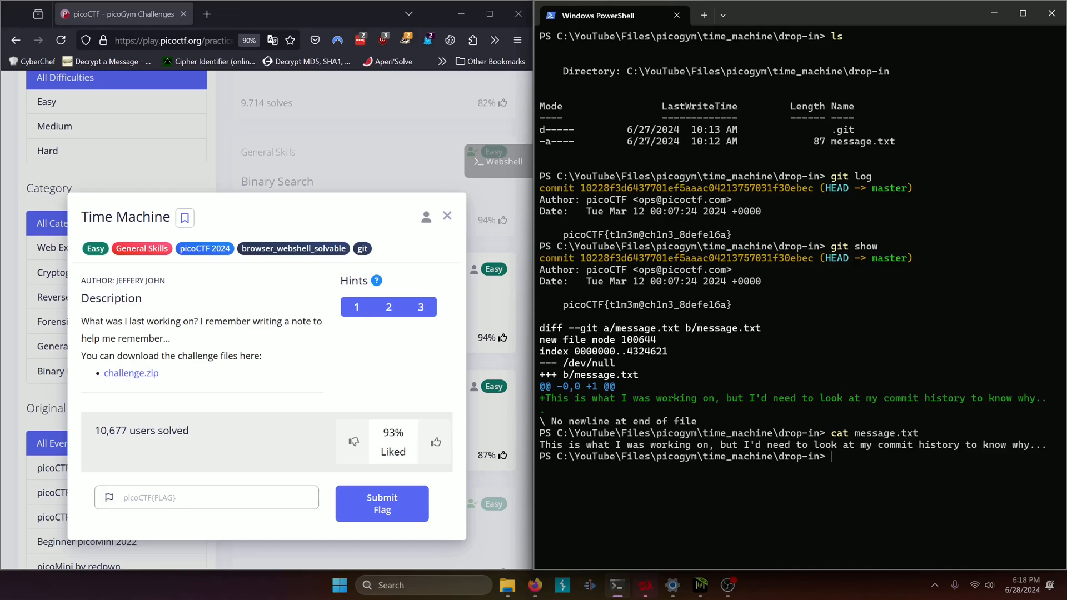
{"action": "mouse_move", "coordinate": [1040, 452]}
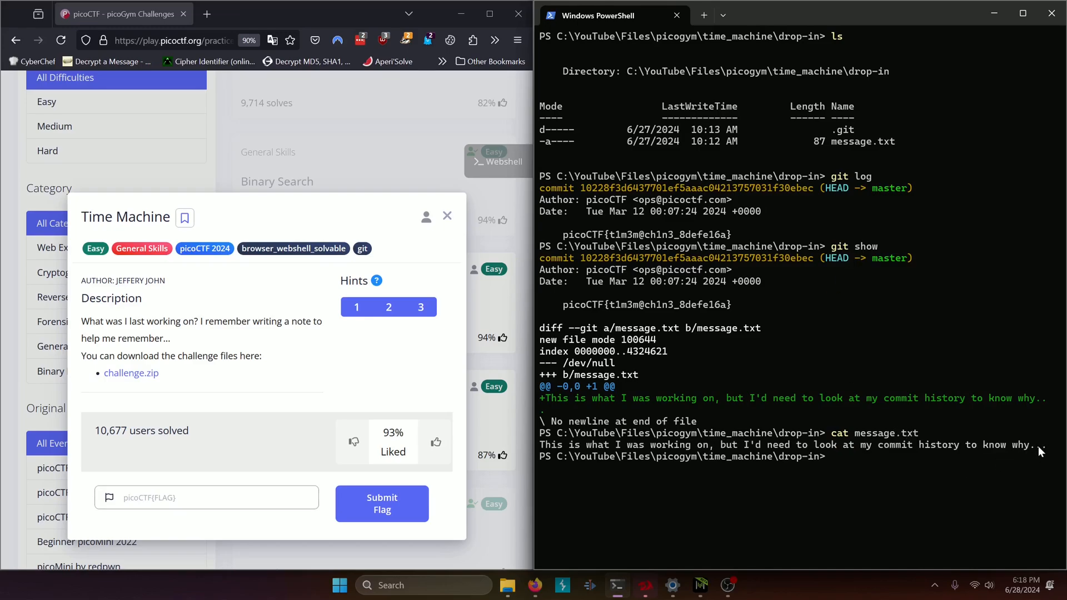
{"action": "double_click", "coordinate": [598, 444]}
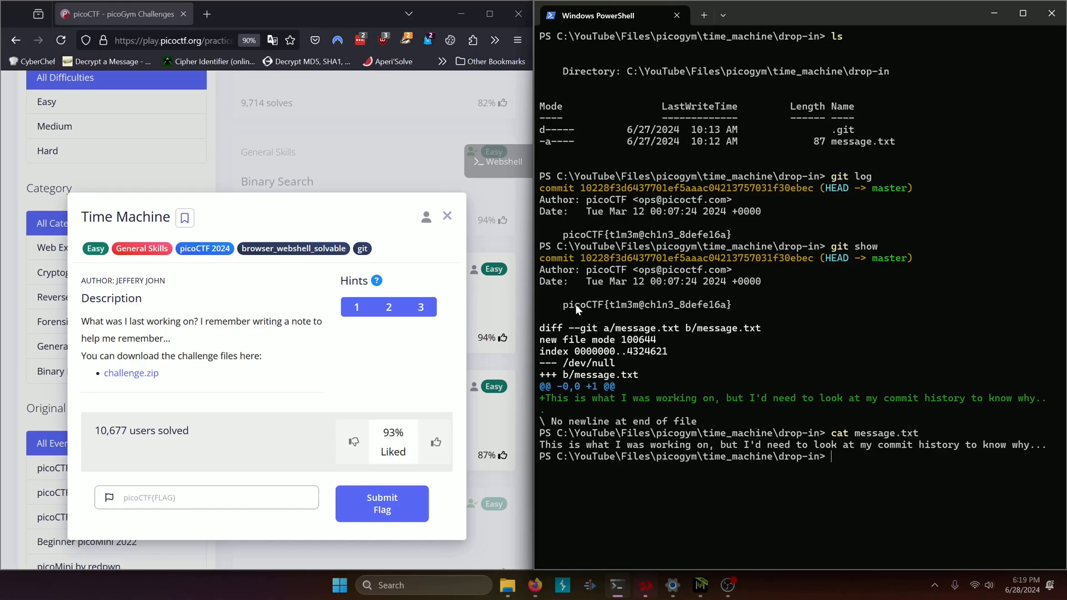
{"action": "mouse_move", "coordinate": [620, 317]}
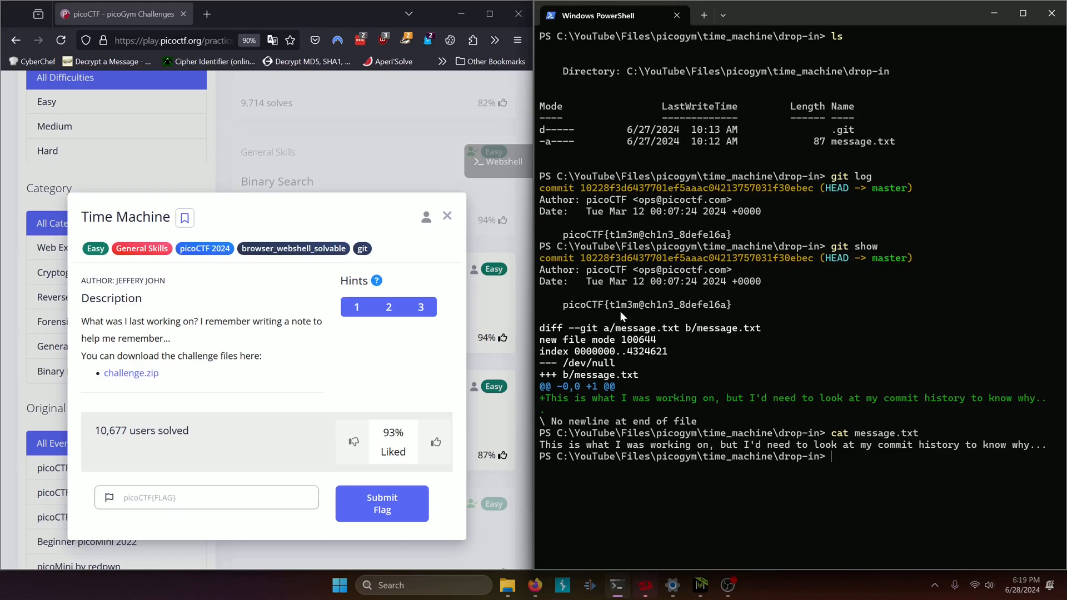
{"action": "mouse_move", "coordinate": [632, 314]}
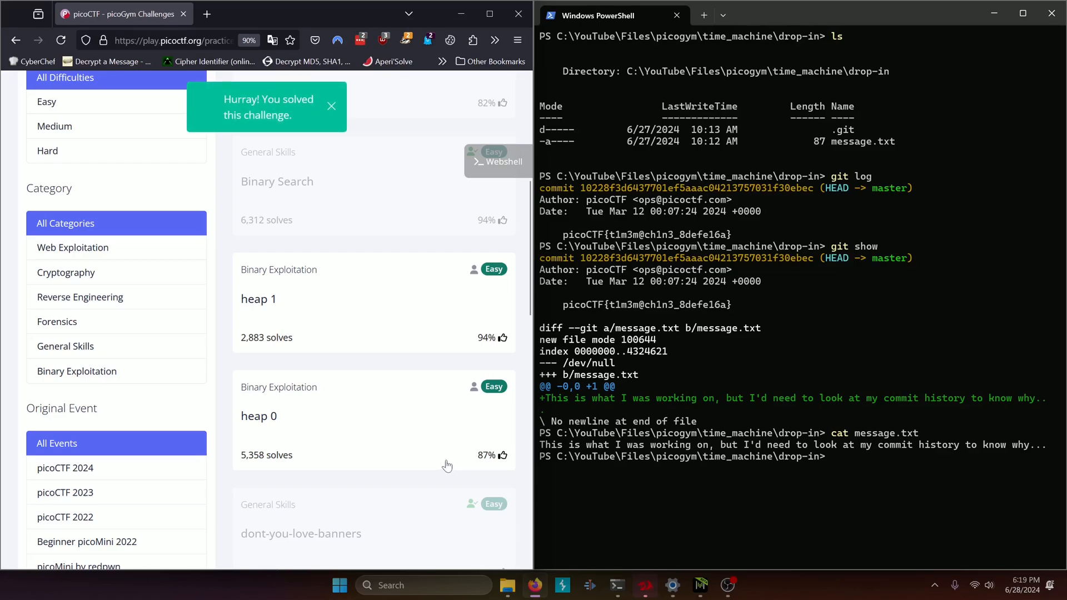
Step: Submit the recovered flag on picoGym so Time Machine reports 'Hurray! You solved this challenge.'
{"action": "left_click", "coordinate": [331, 106]}
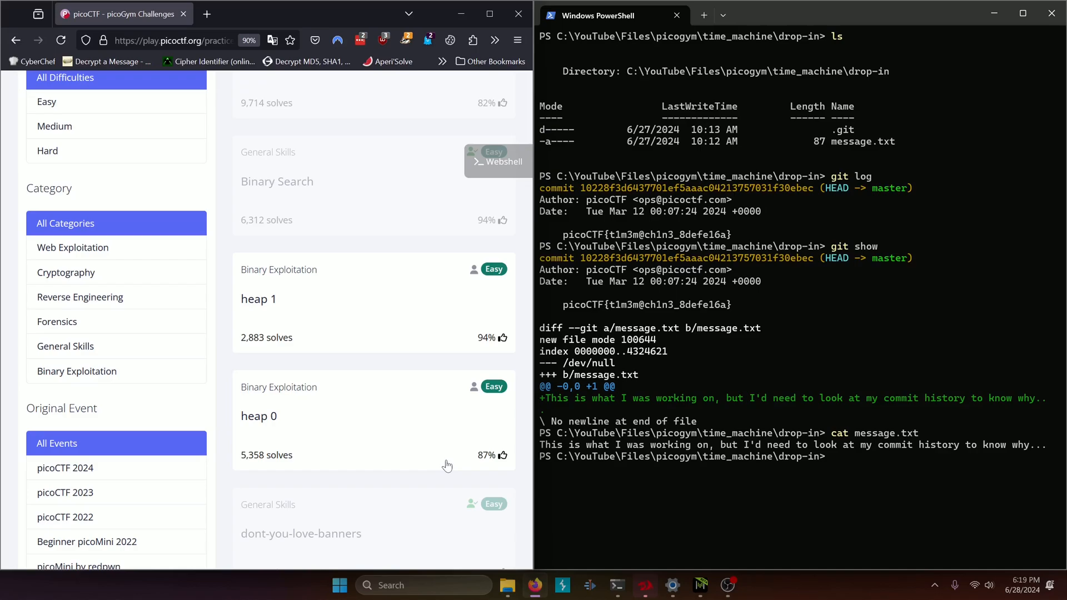